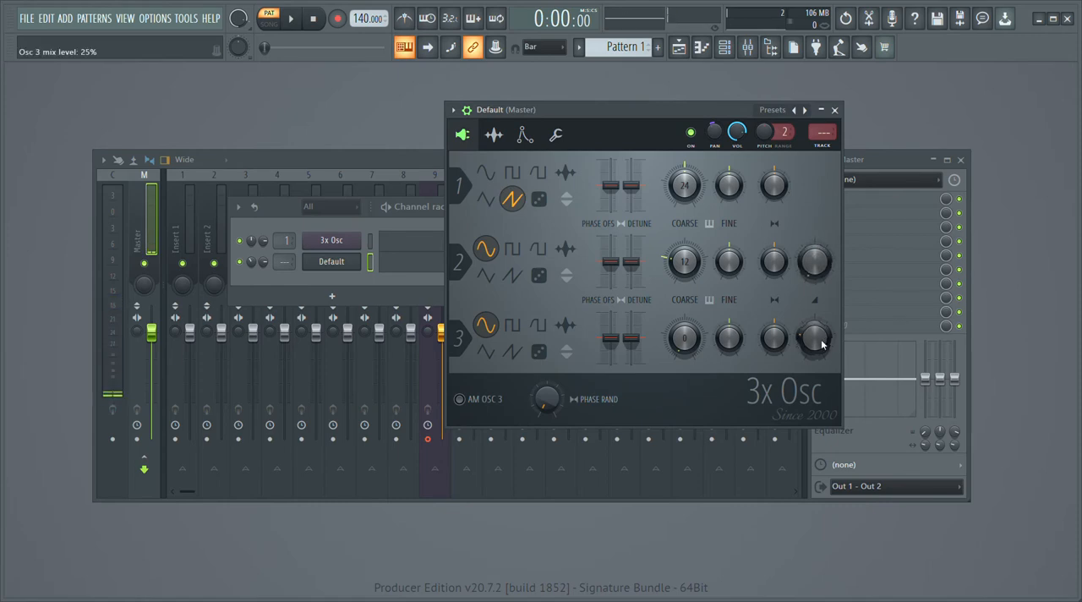
Lower Osc 3's mix level and detune Osc 1 and Osc 2 in stereo on the 3x Osc
{"action": "left_click_drag", "start_coordinate": [815, 338], "coordinate": [814, 355]}
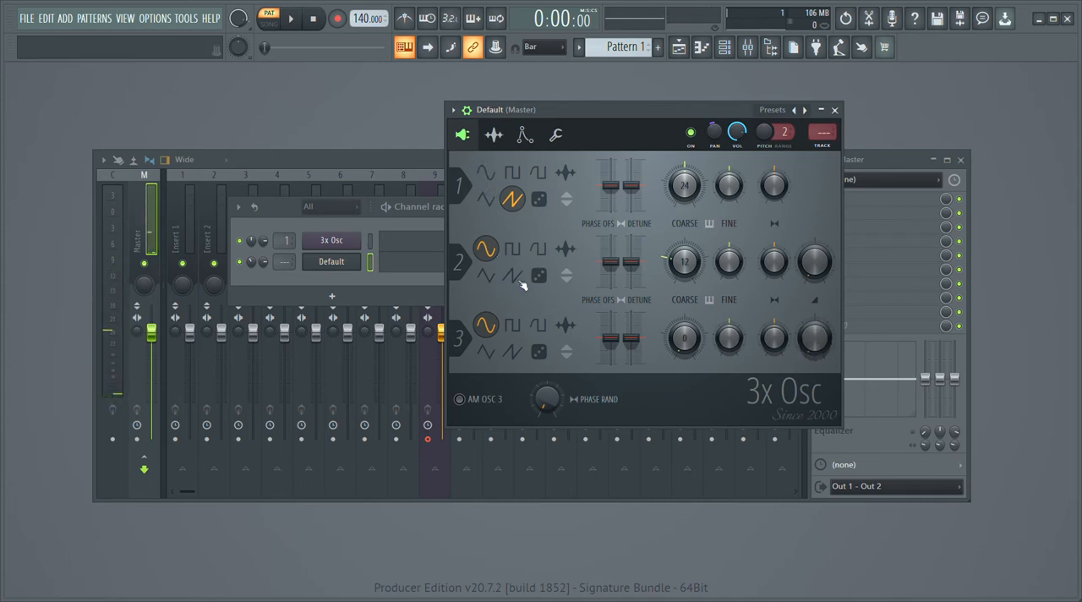
{"action": "left_click_drag", "start_coordinate": [683, 261], "coordinate": [682, 250]}
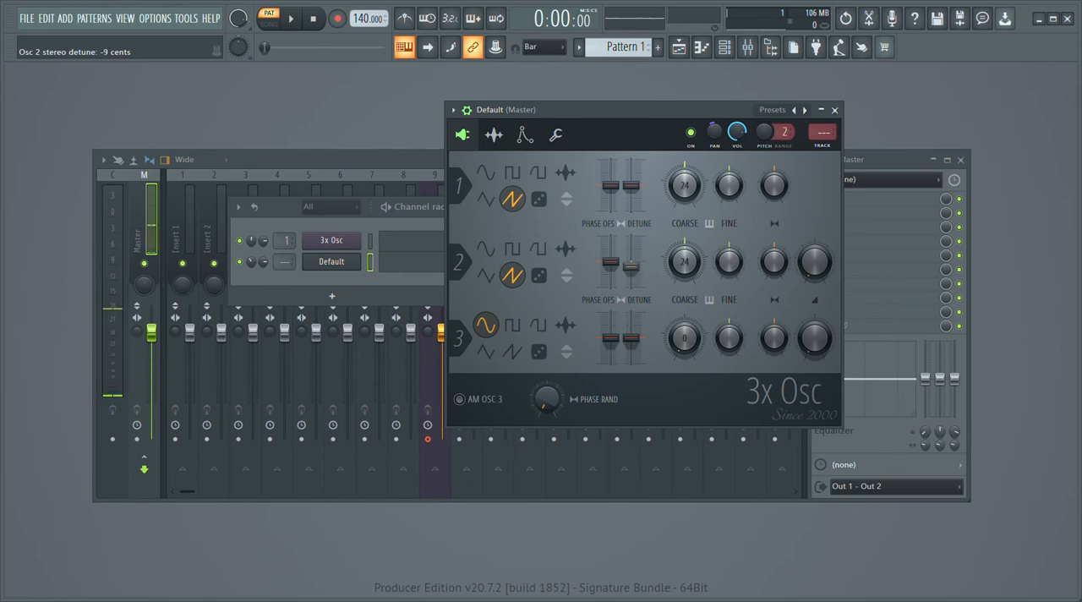
{"action": "left_click_drag", "start_coordinate": [815, 262], "coordinate": [815, 270]}
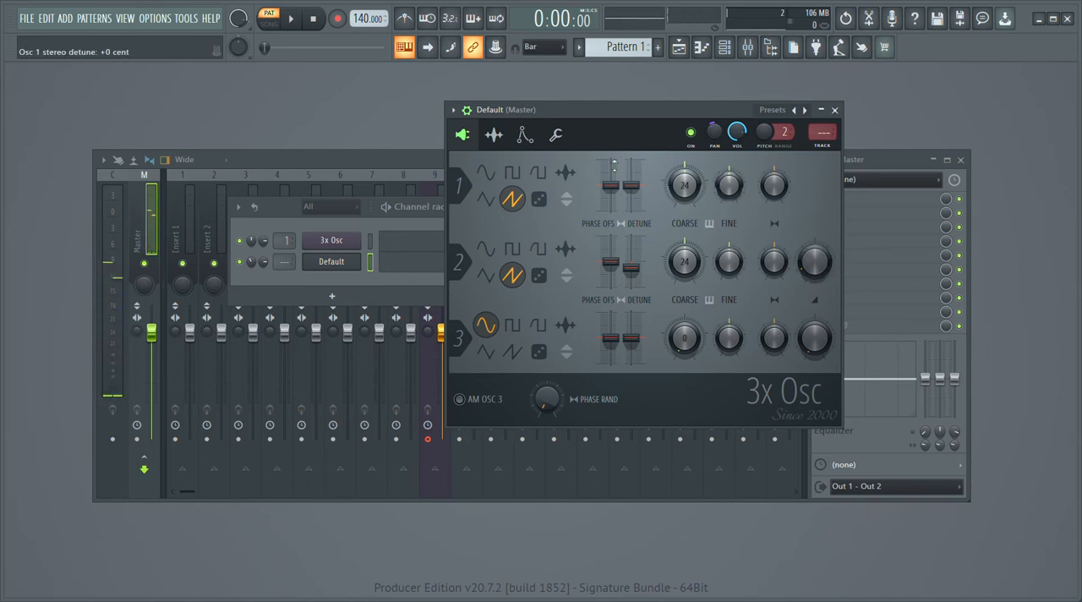
{"action": "left_click", "coordinate": [524, 135]}
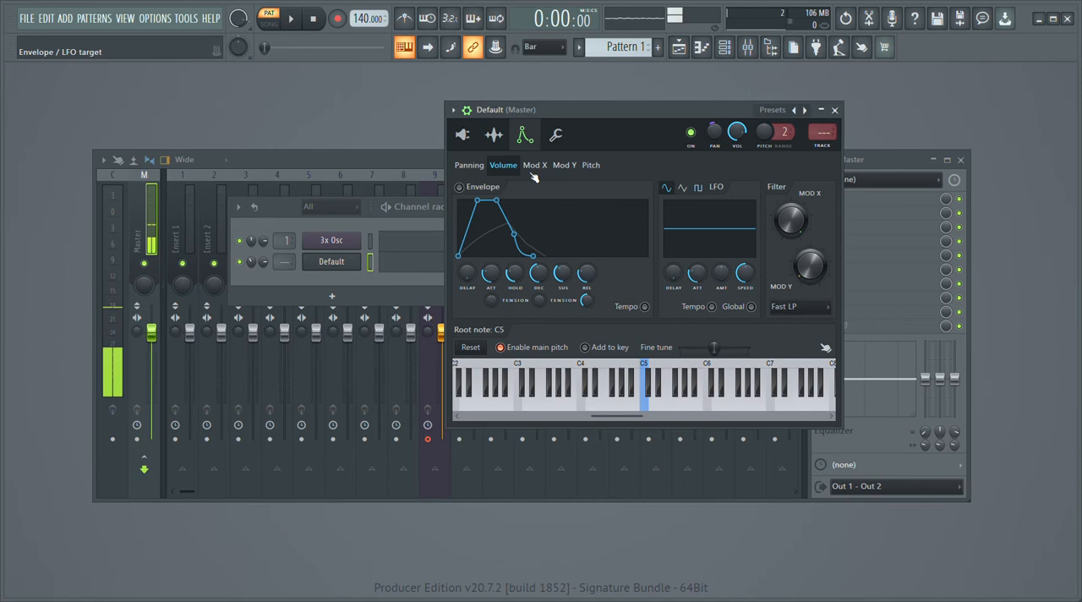
Give the Mod X envelope a 0% attack, a falling decay and an adjusted amount
{"action": "left_click", "coordinate": [534, 164]}
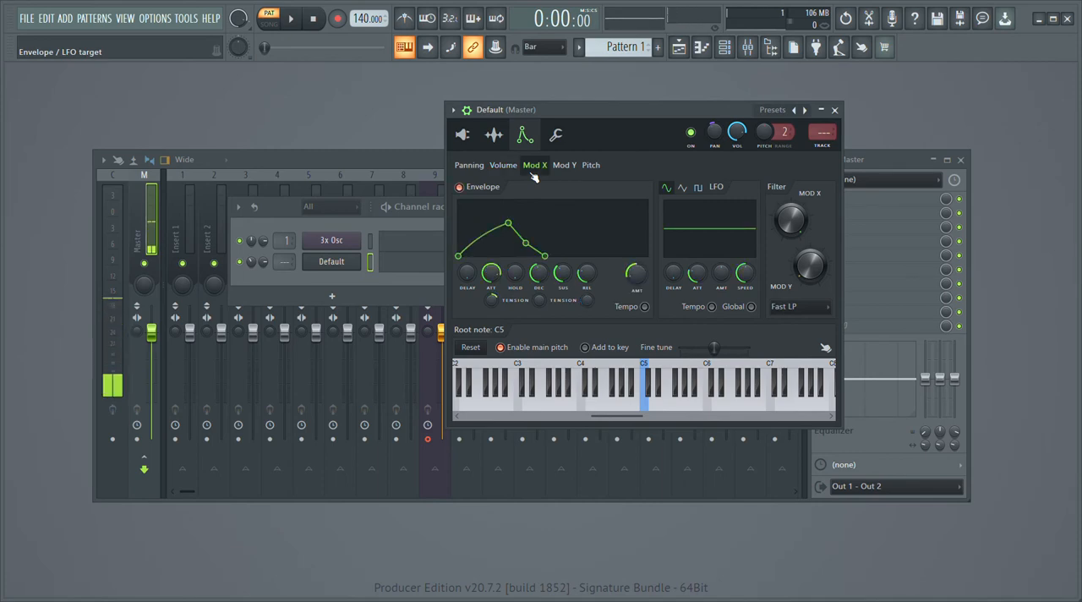
{"action": "left_click_drag", "start_coordinate": [490, 274], "coordinate": [491, 262]}
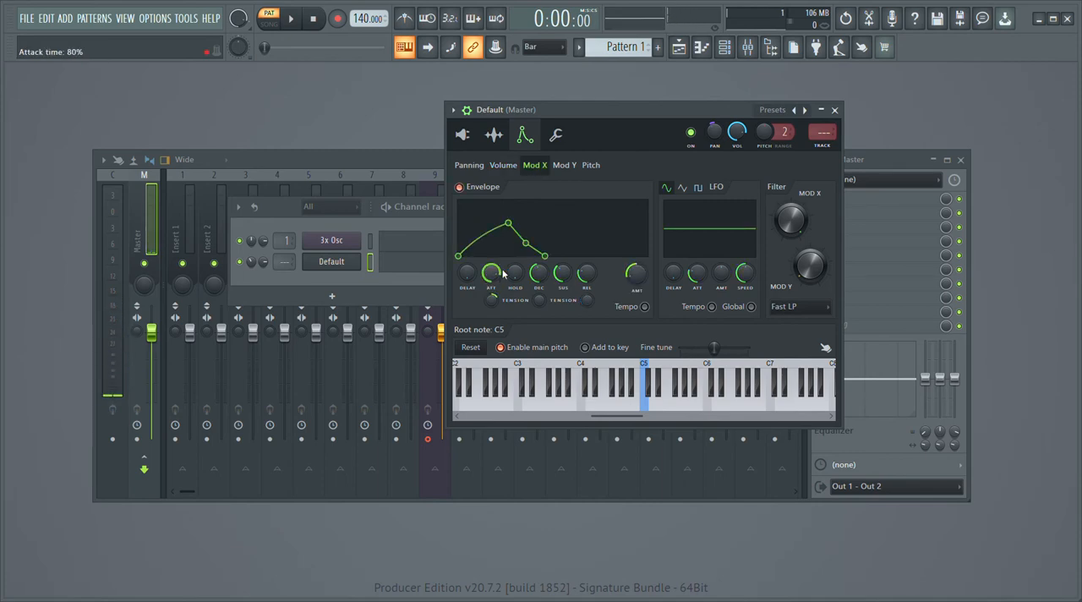
{"action": "left_click_drag", "start_coordinate": [491, 267], "coordinate": [490, 291]}
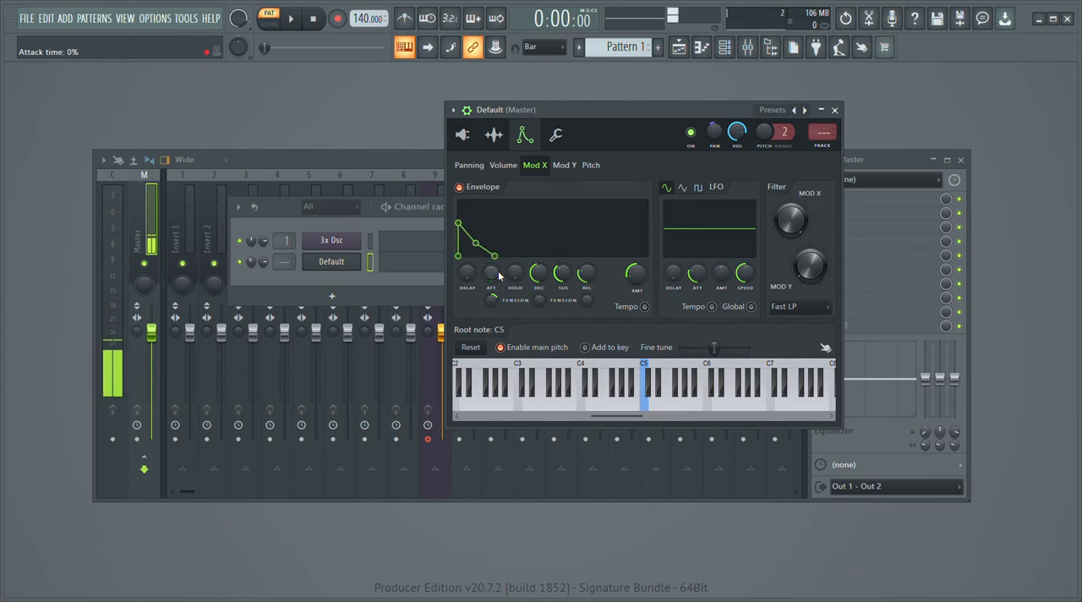
{"action": "left_click_drag", "start_coordinate": [637, 272], "coordinate": [637, 283]}
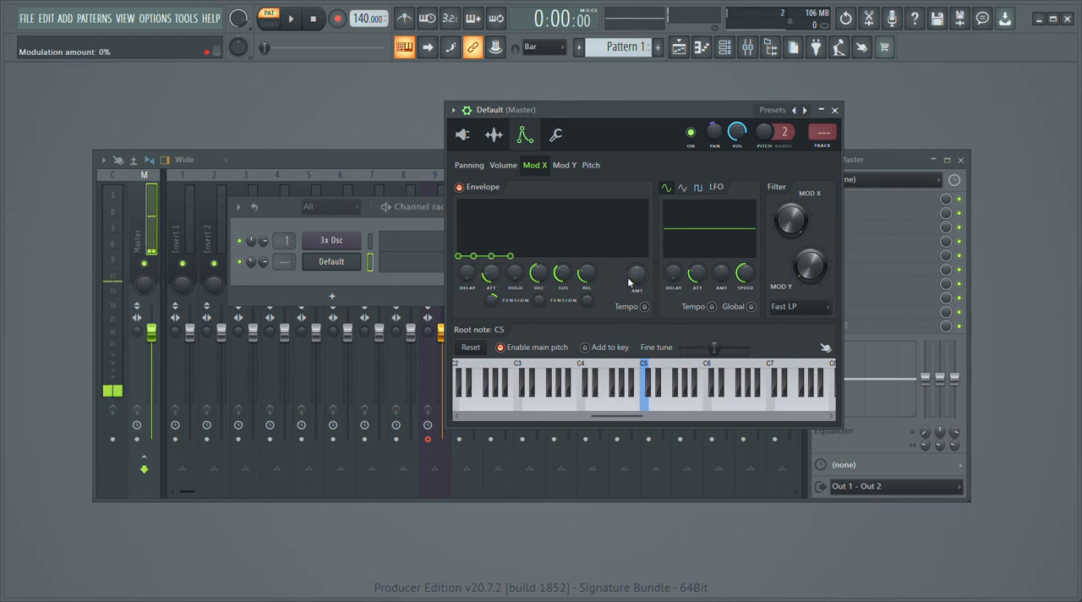
{"action": "left_click_drag", "start_coordinate": [636, 274], "coordinate": [628, 284]}
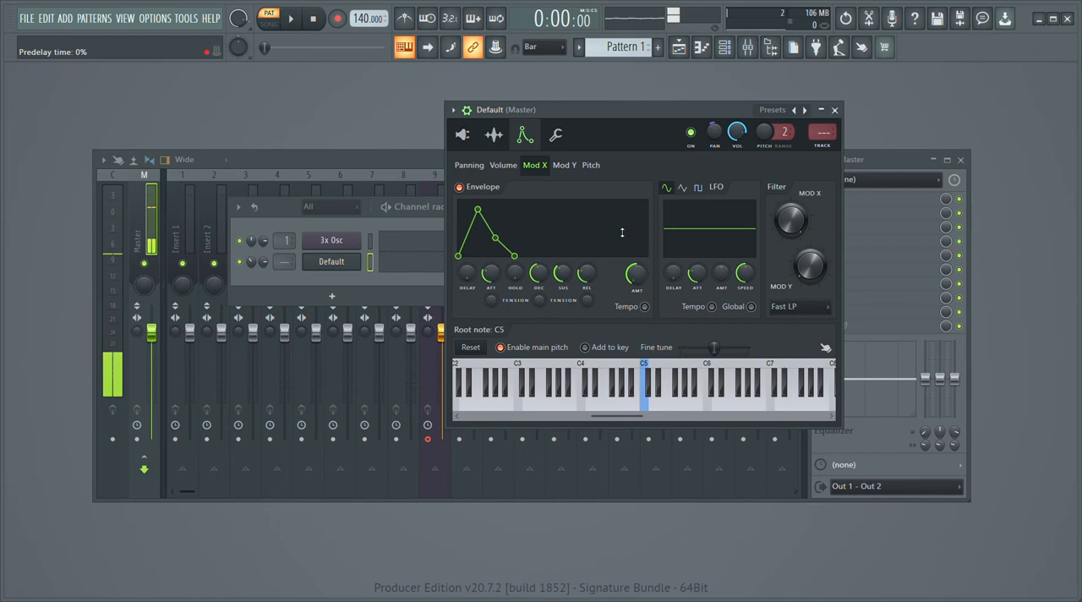
Set Mod X amount to -100% with predelay and decay at 0% for a short spike
{"action": "left_click_drag", "start_coordinate": [636, 274], "coordinate": [614, 298]}
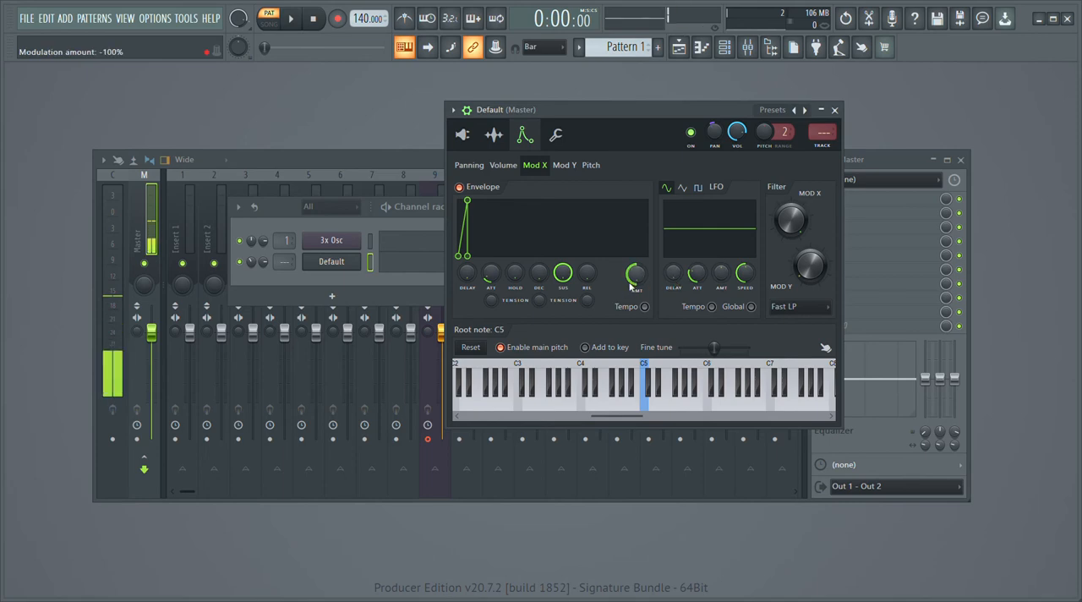
{"action": "left_click_drag", "start_coordinate": [791, 220], "coordinate": [791, 217]}
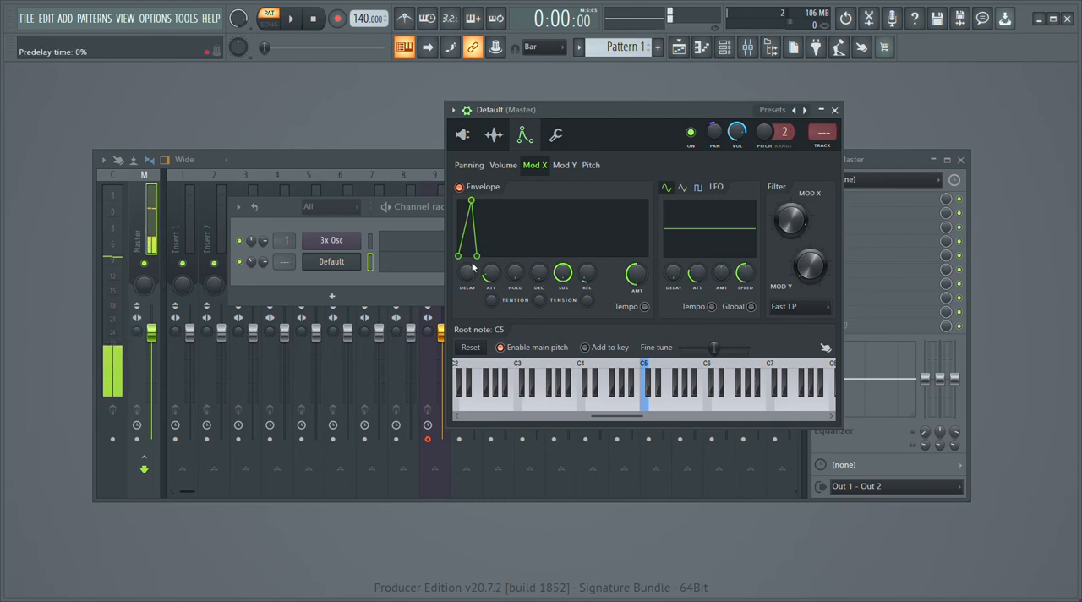
{"action": "left_click_drag", "start_coordinate": [490, 274], "coordinate": [490, 284]}
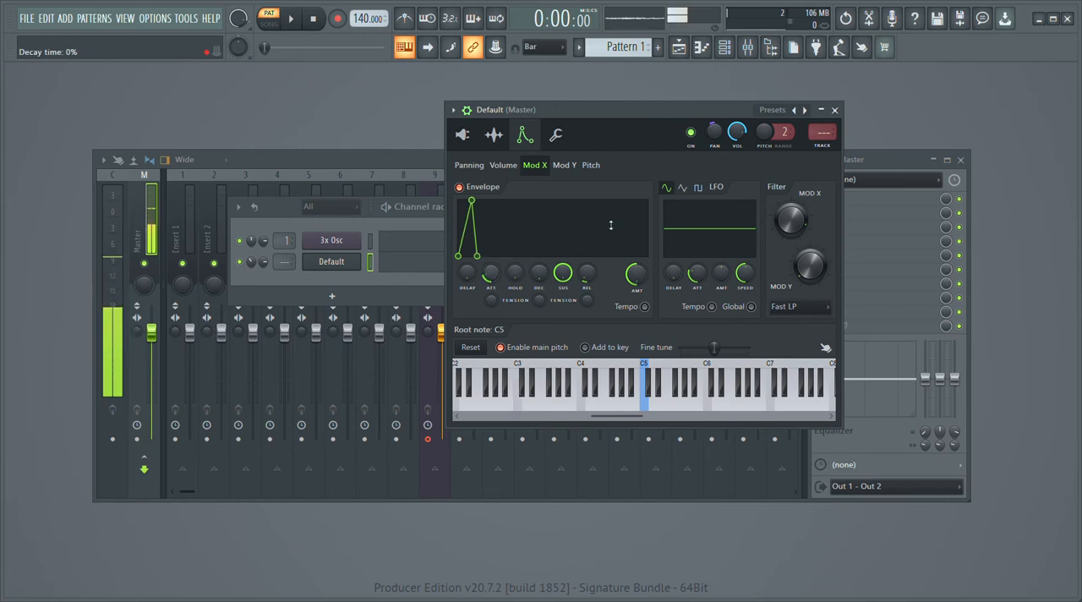
{"action": "left_click", "coordinate": [563, 164]}
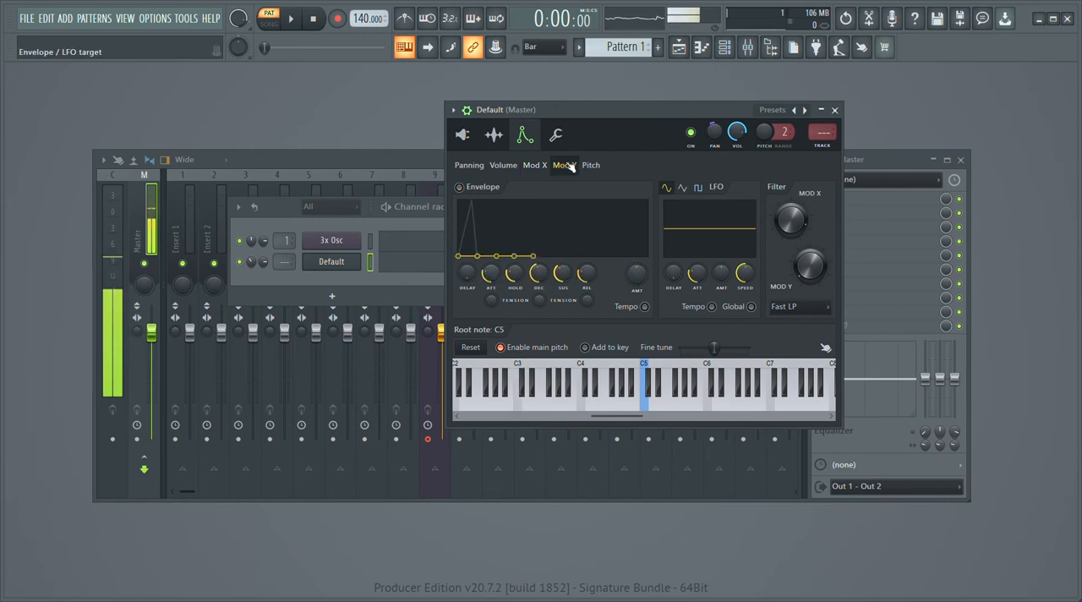
Inspect the 3x Osc channel's Mod Y envelope, then switch back to the Default channel
{"action": "left_click", "coordinate": [565, 164]}
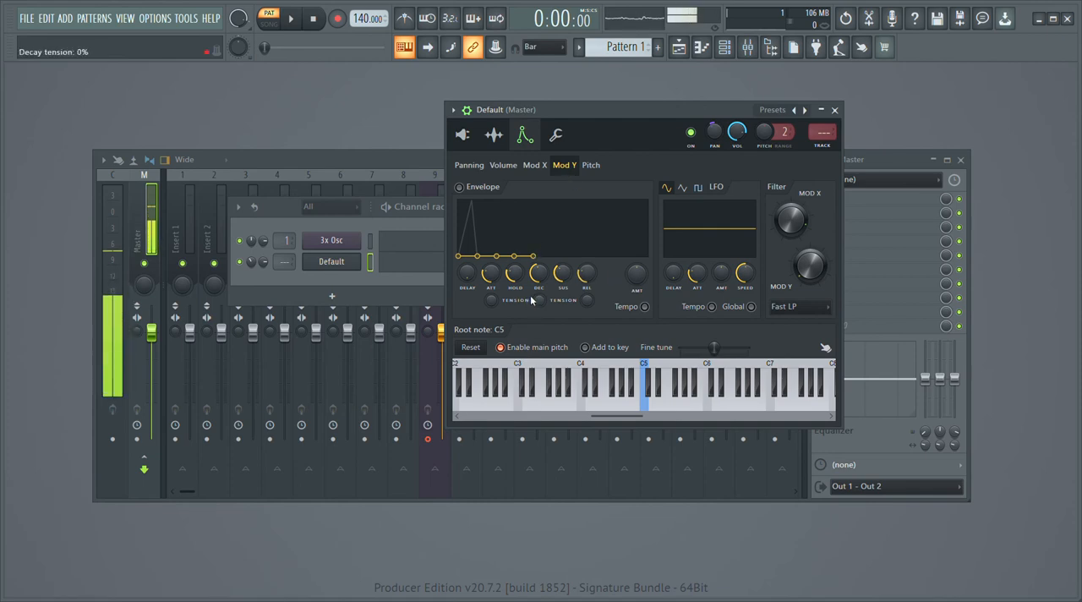
{"action": "left_click", "coordinate": [332, 240]}
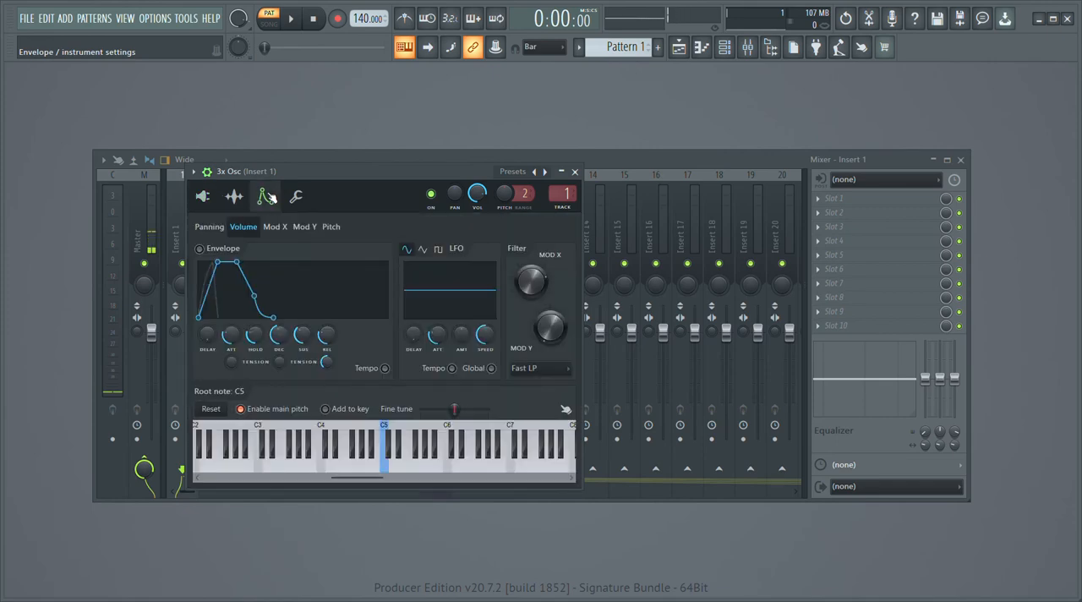
{"action": "left_click", "coordinate": [303, 226]}
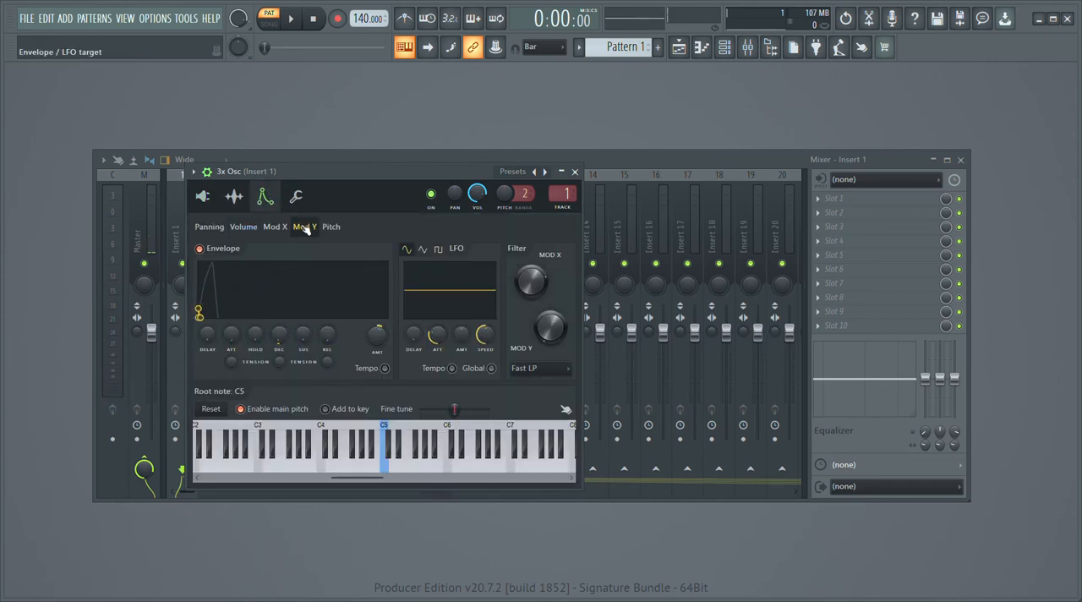
{"action": "left_click", "coordinate": [304, 226]}
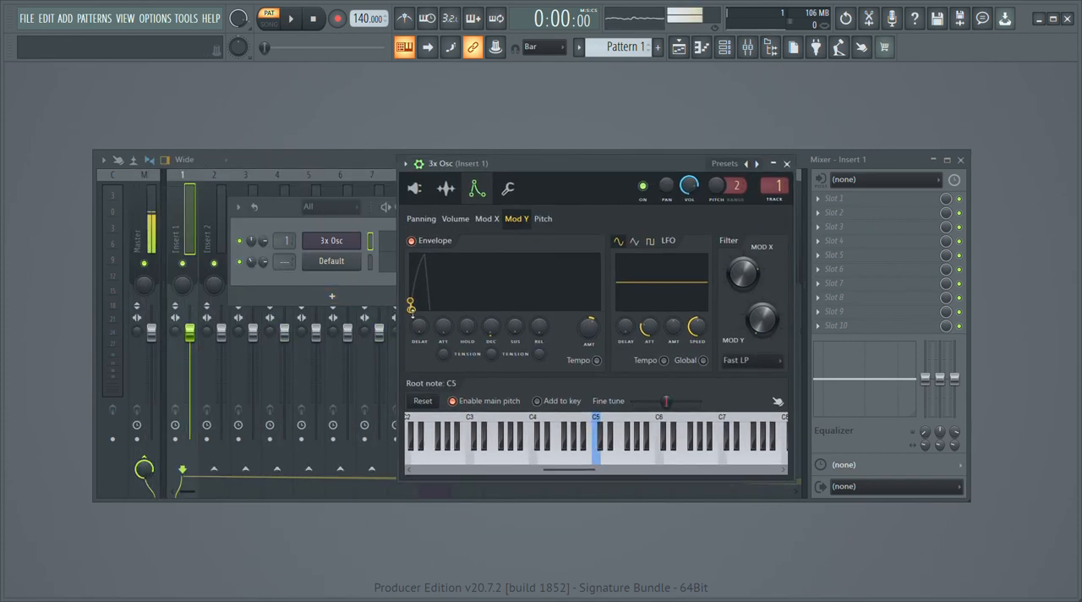
{"action": "left_click", "coordinate": [331, 261]}
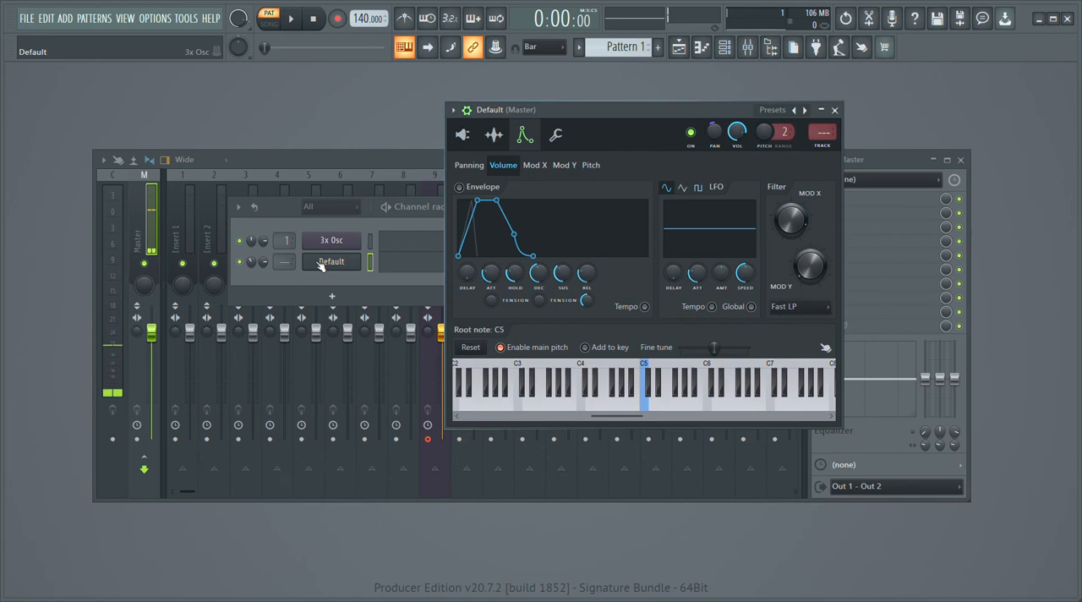
Lower Mod Y sustain, make its amount negative and widen the Mod Y filter bandwidth
{"action": "left_click", "coordinate": [565, 164]}
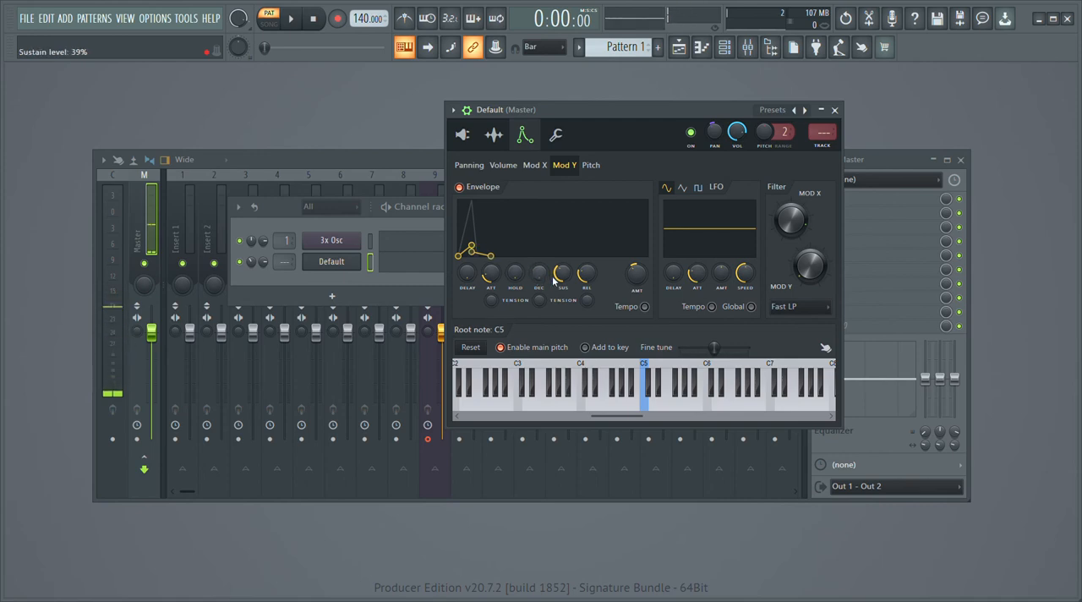
{"action": "left_click_drag", "start_coordinate": [561, 277], "coordinate": [561, 287]}
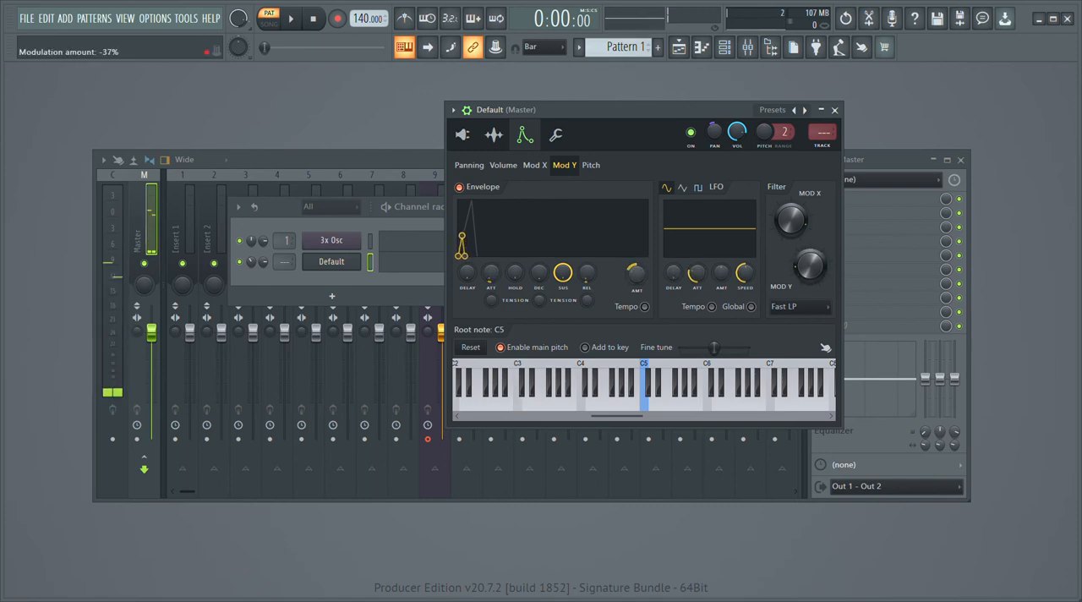
{"action": "left_click_drag", "start_coordinate": [808, 267], "coordinate": [808, 284]}
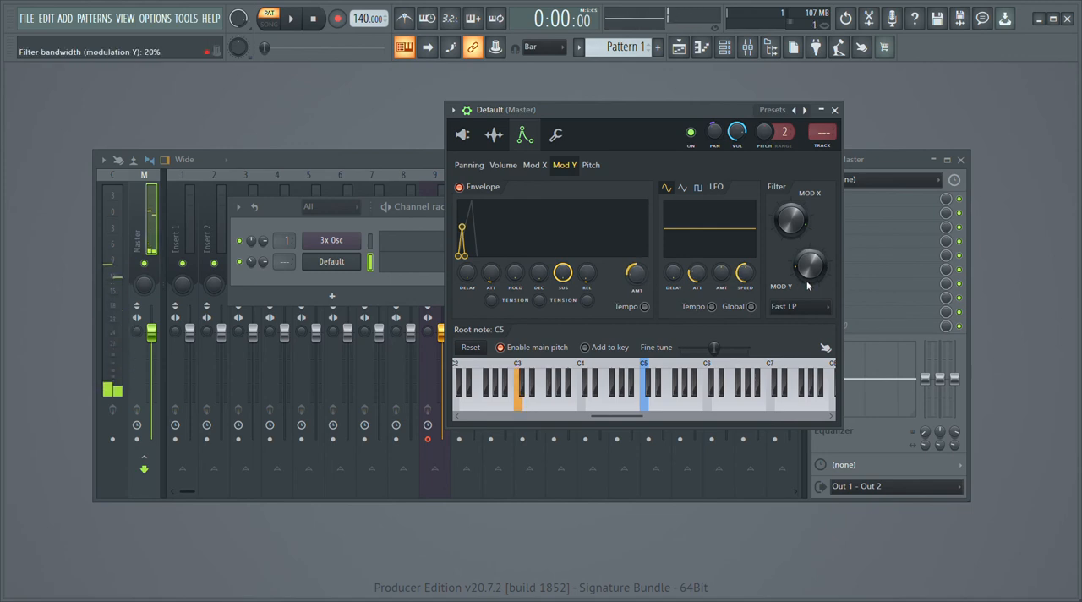
{"action": "left_click_drag", "start_coordinate": [808, 262], "coordinate": [805, 270]}
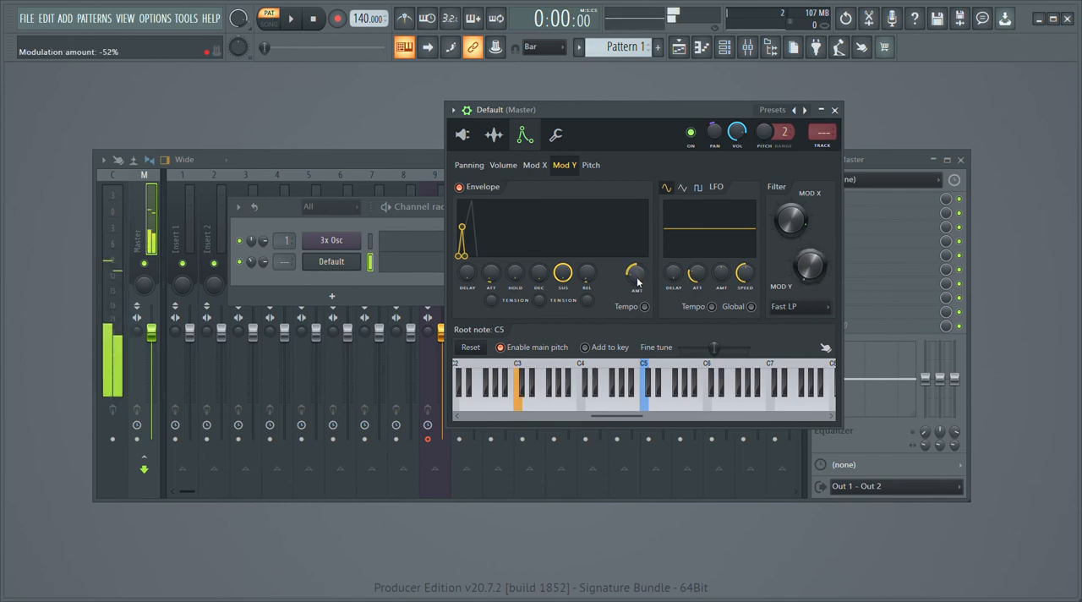
Deepen and fine-tune the negative Mod Y amount while auditioning a note
{"action": "left_click_drag", "start_coordinate": [636, 274], "coordinate": [636, 267]}
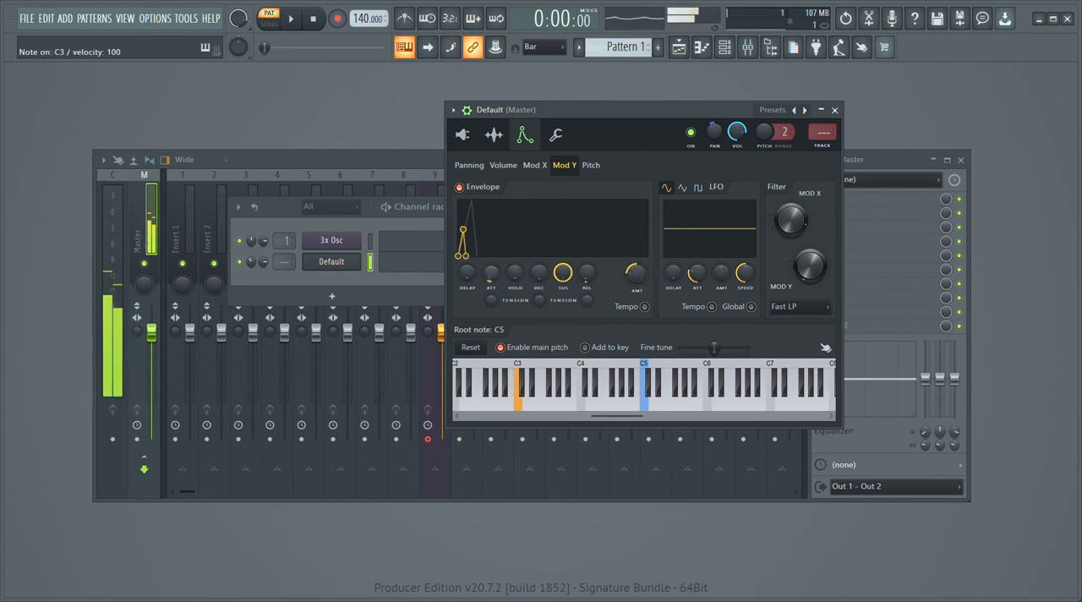
{"action": "left_click_drag", "start_coordinate": [635, 274], "coordinate": [643, 287]}
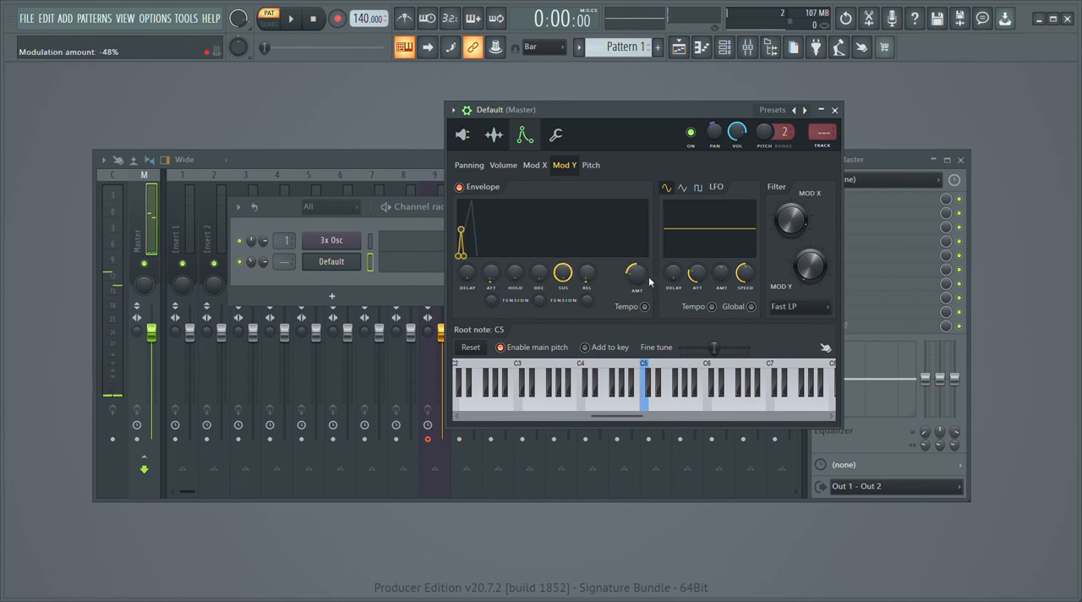
{"action": "left_click_drag", "start_coordinate": [635, 274], "coordinate": [639, 262]}
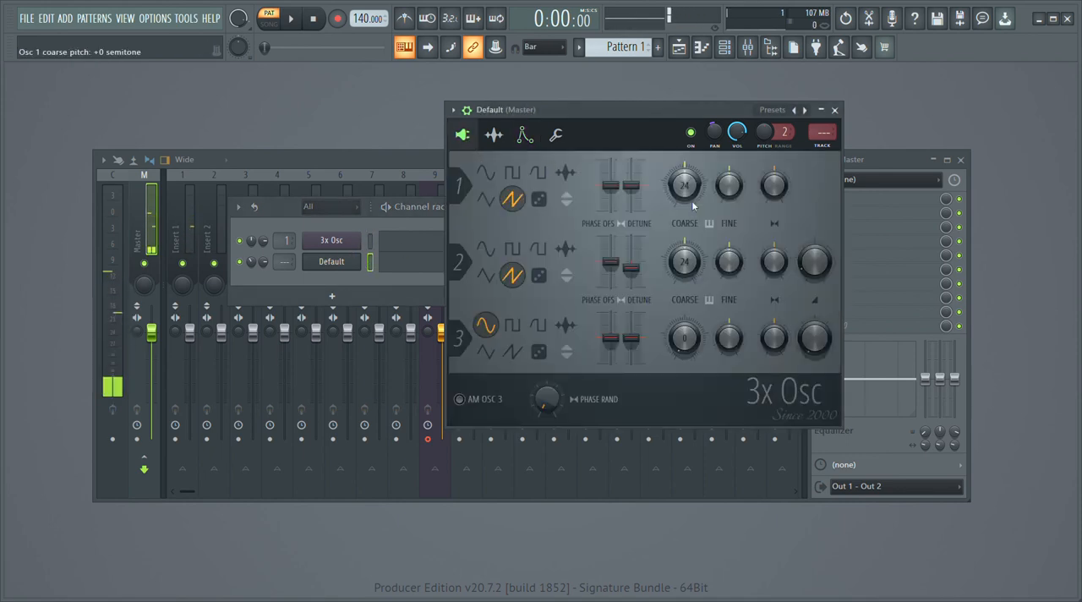
Adjust Osc 1's coarse pitch and raise Osc 2 by eight semitones
{"action": "left_click_drag", "start_coordinate": [685, 184], "coordinate": [685, 220]}
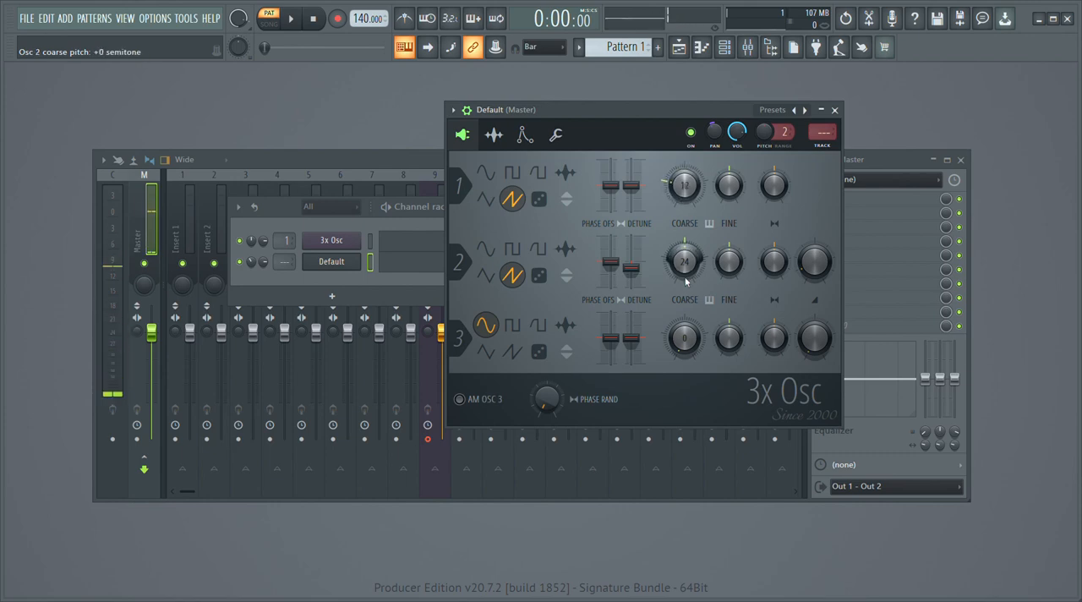
{"action": "left_click_drag", "start_coordinate": [684, 254], "coordinate": [685, 278]}
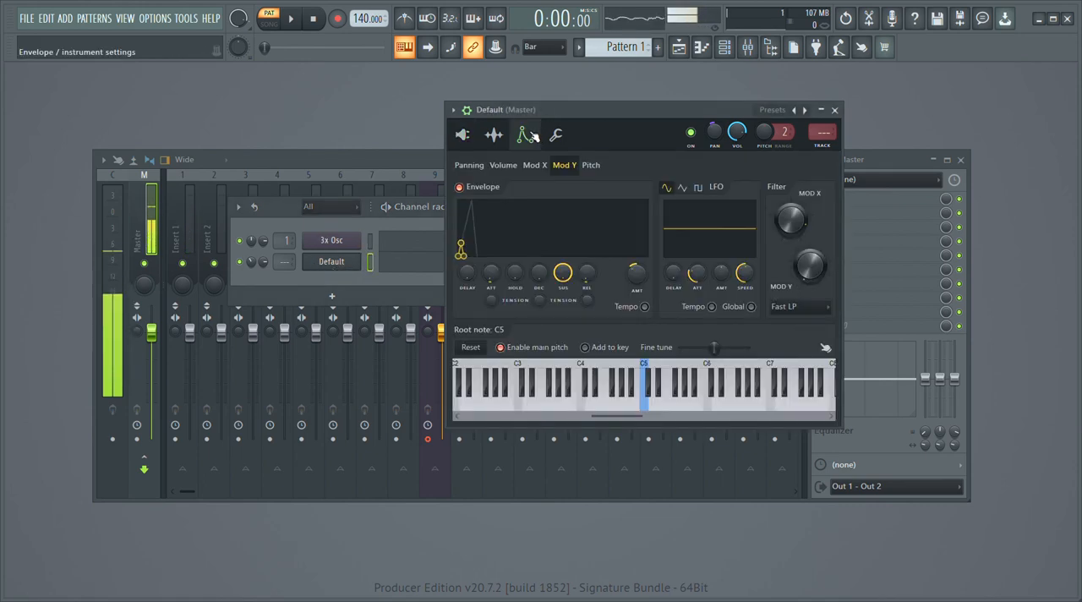
Review the Mod X and volume envelopes, then close the Default instrument window
{"action": "left_click", "coordinate": [534, 164]}
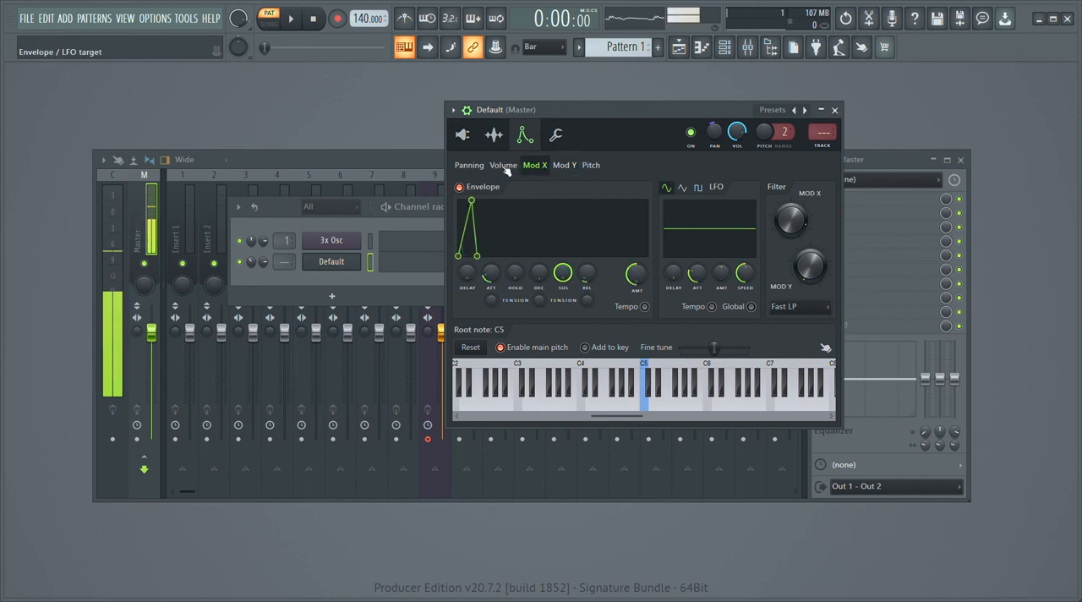
{"action": "left_click", "coordinate": [502, 164]}
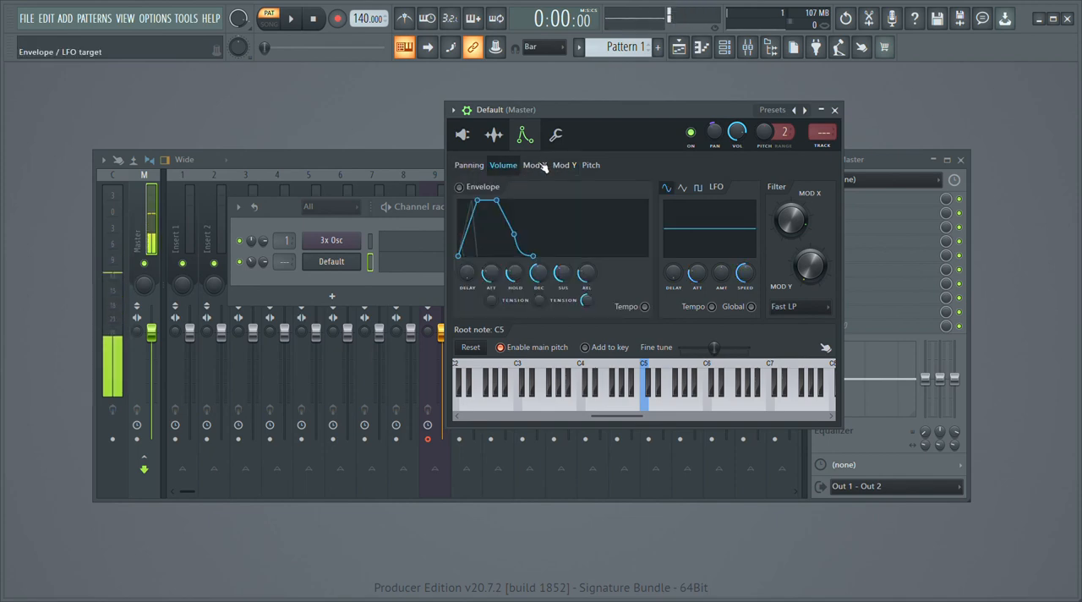
{"action": "left_click", "coordinate": [463, 135]}
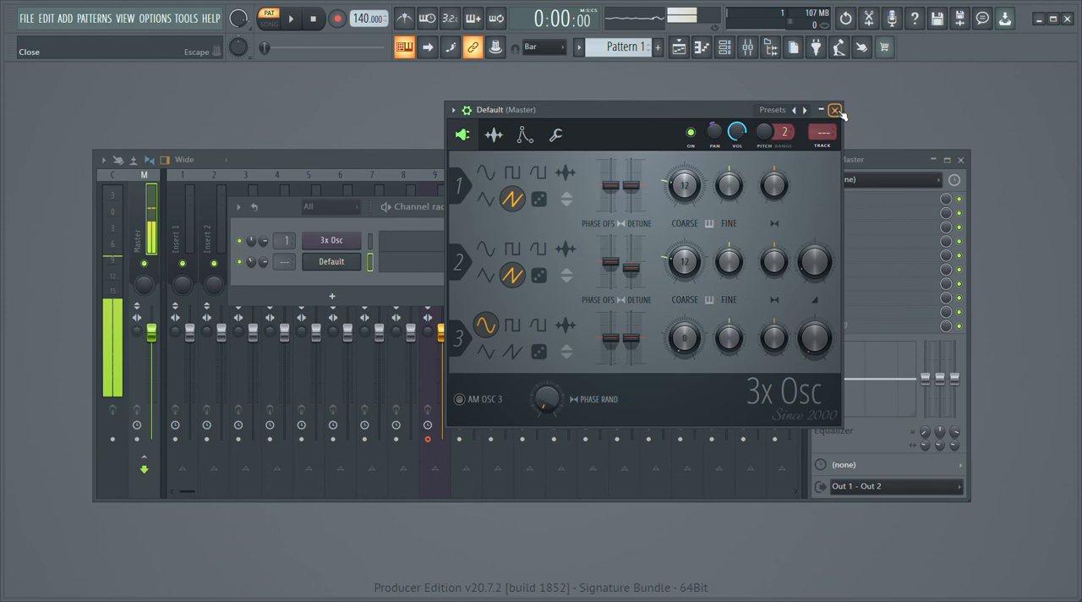
{"action": "left_click", "coordinate": [835, 109]}
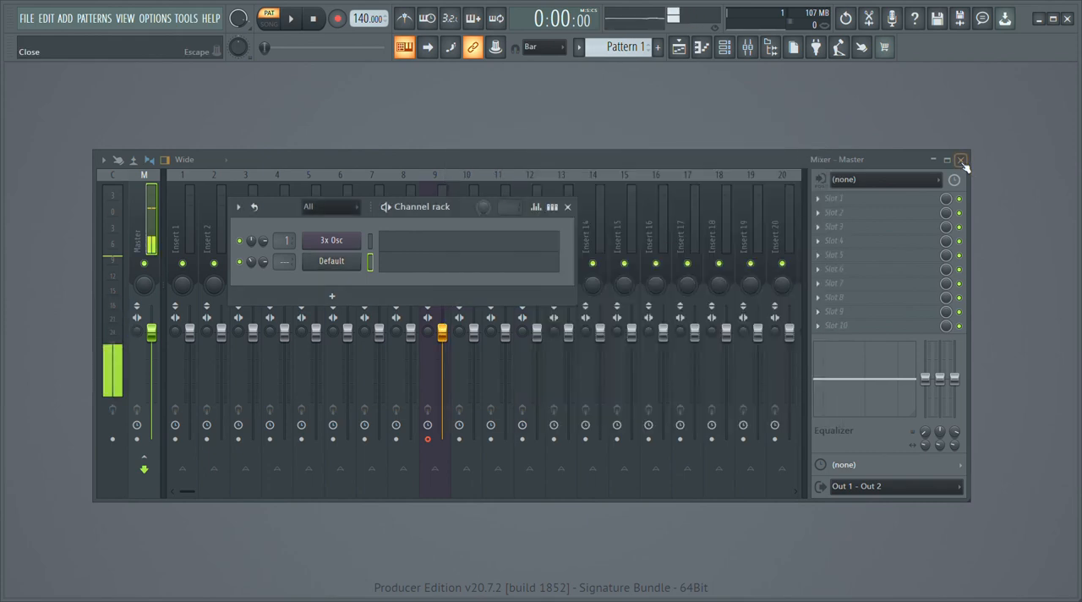